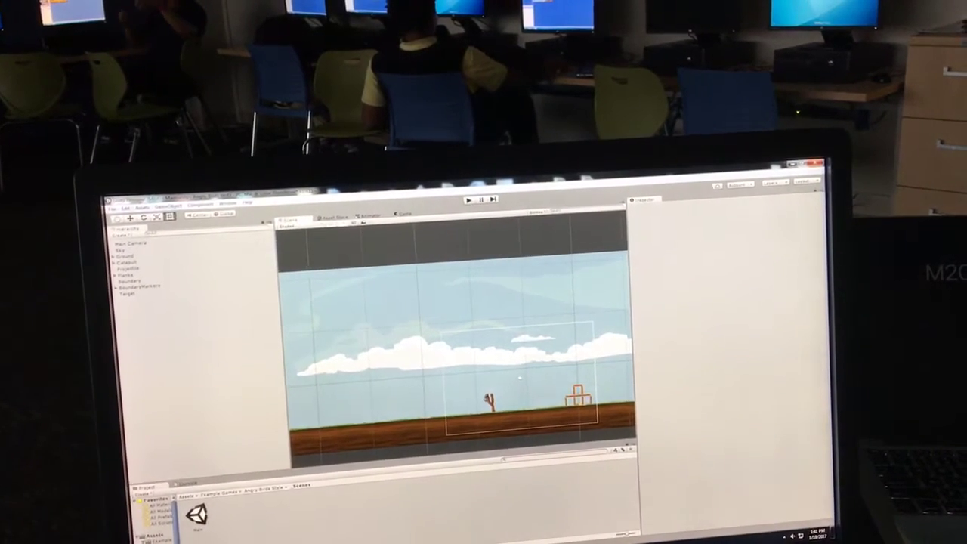
# Select the bird projectile in the Hierarchy to show its physics and joint components.
pyautogui.click(133, 264)
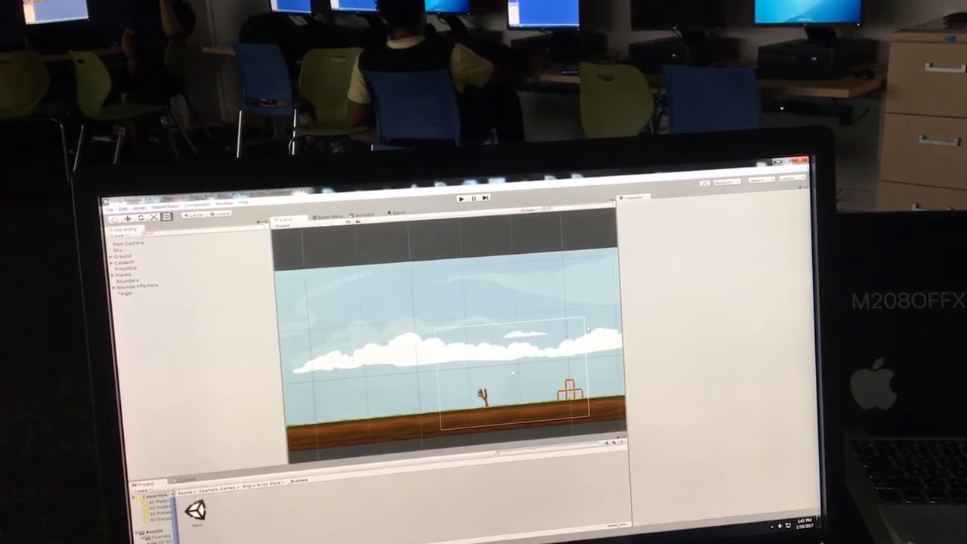
pyautogui.click(127, 263)
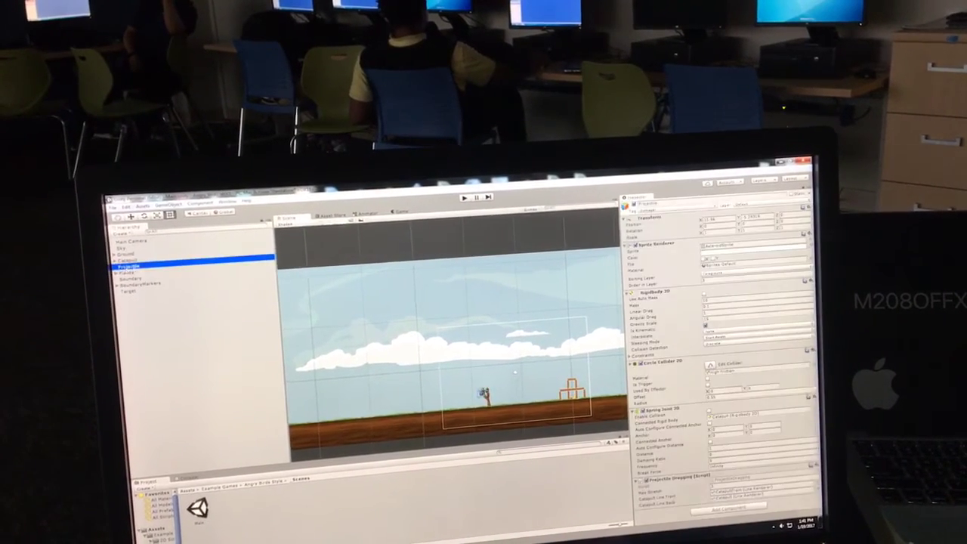